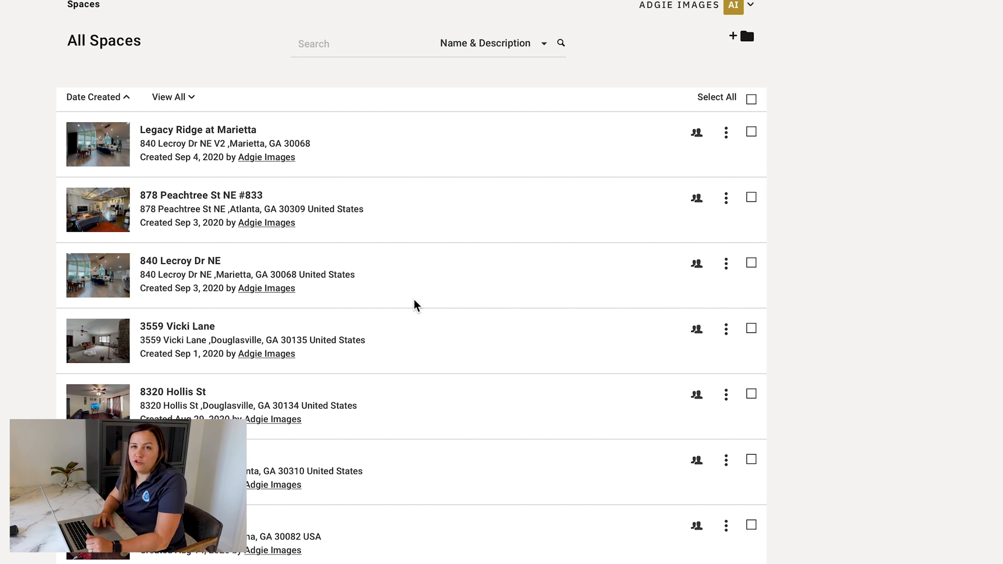
mouse_move(796, 314)
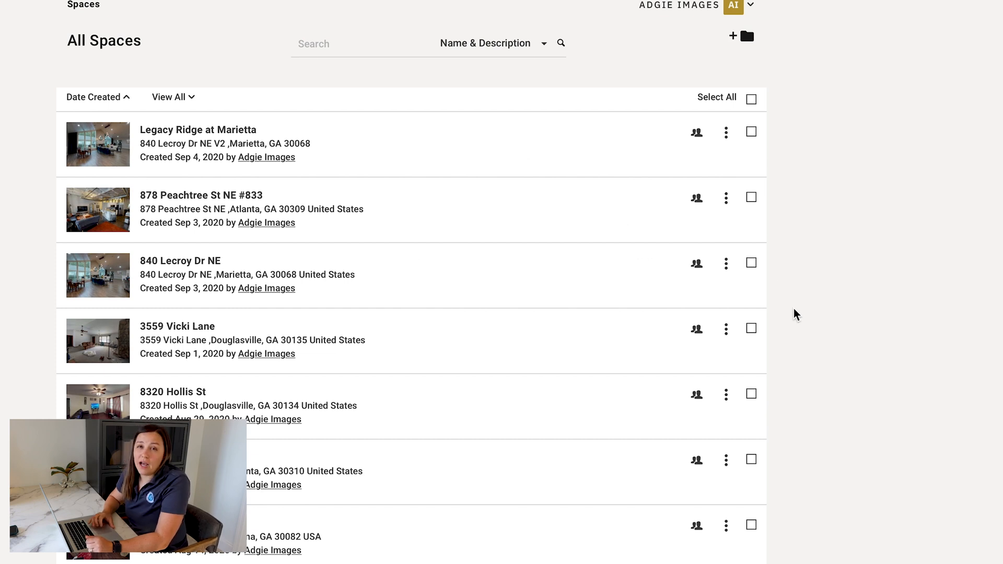
- Scroll the All Spaces list down to reach the Mountain Lakehouse space
scroll("down", 3)
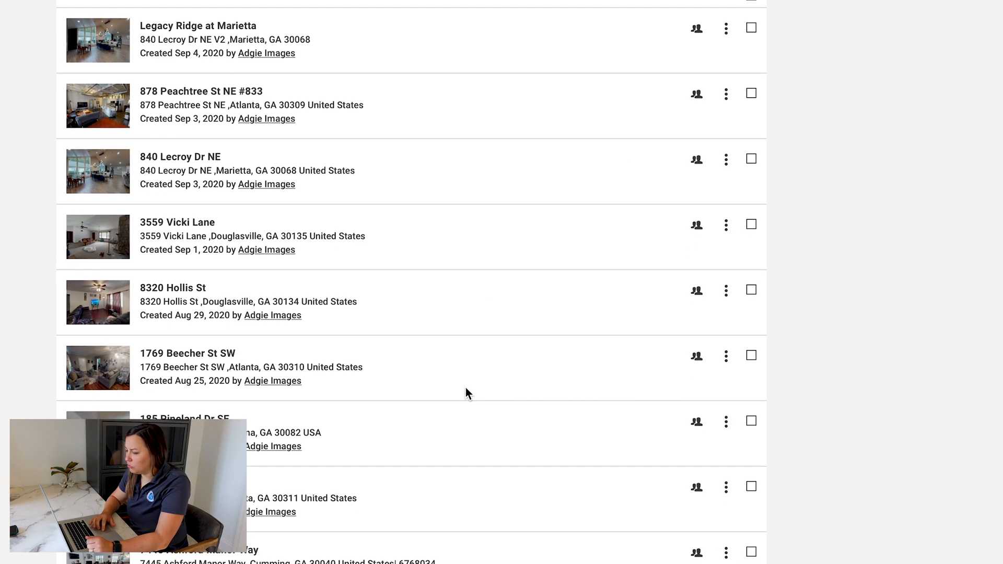
mouse_move(164, 318)
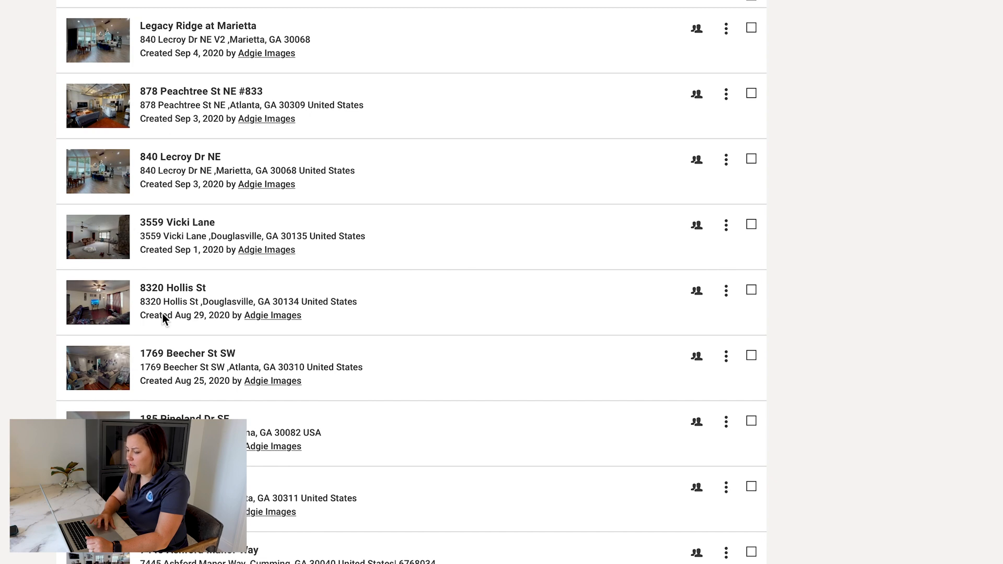
scroll("down", 3)
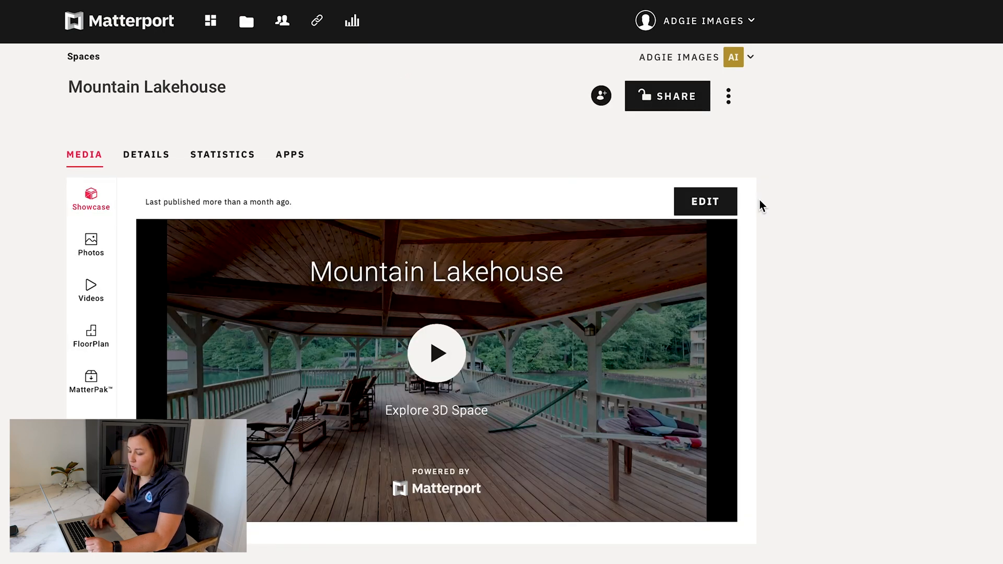
- Launch the 3D Showcase editor for the Mountain Lakehouse tour
left_click(437, 352)
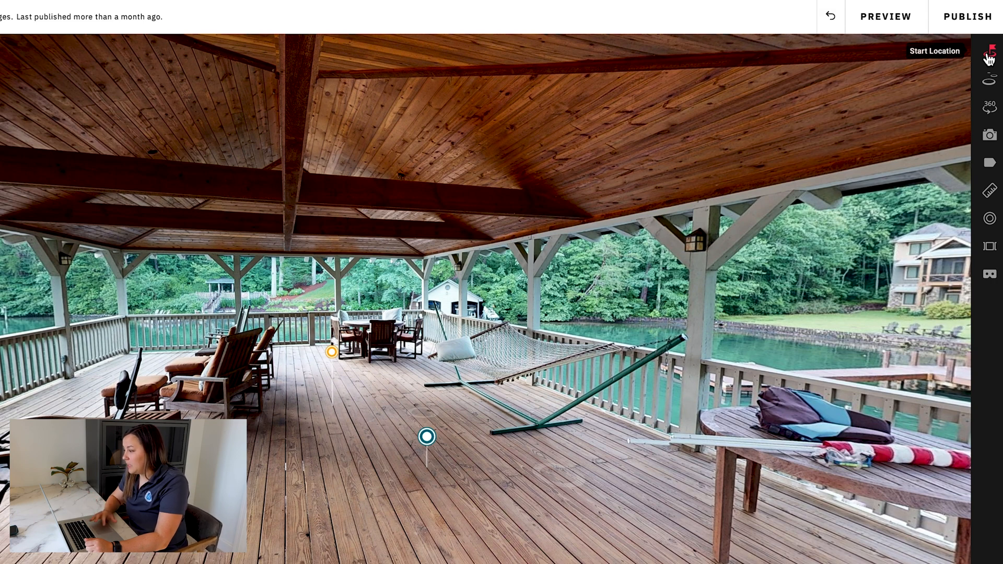
mouse_move(989, 78)
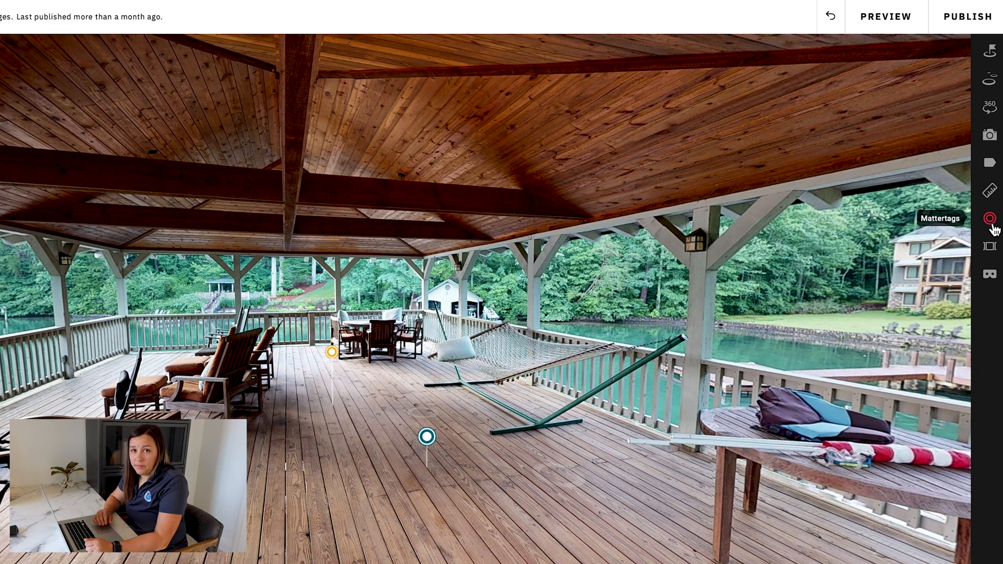
- Show the Mattertags list, expand Floor 1 and Floor 2, and hide the Wood Floors tag
left_click(990, 218)
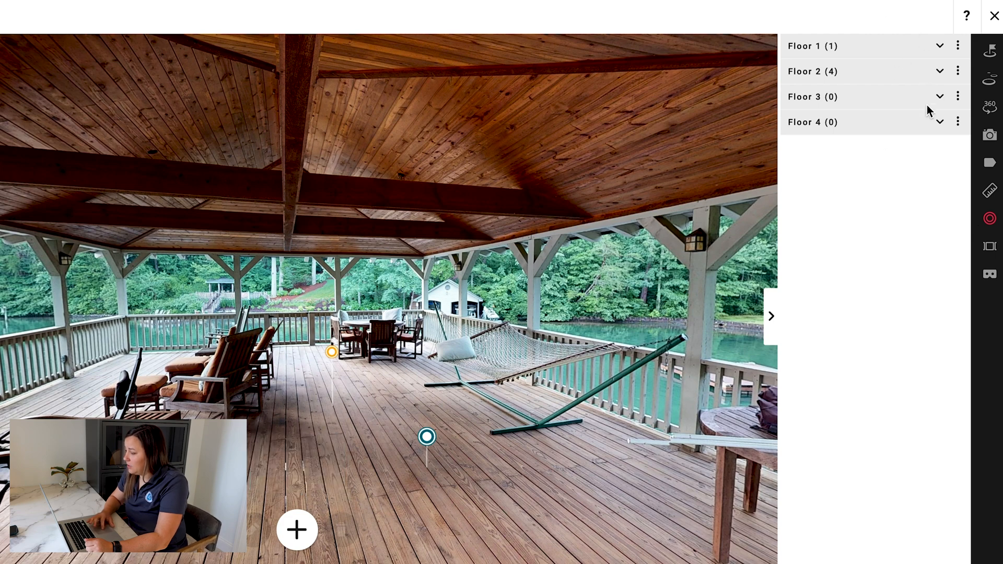
left_click(813, 44)
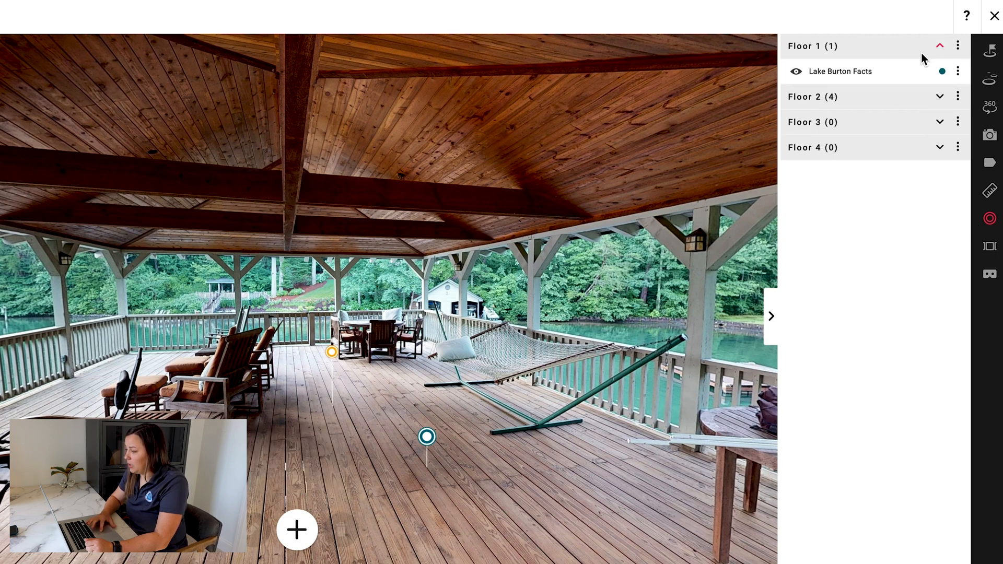
left_click(939, 96)
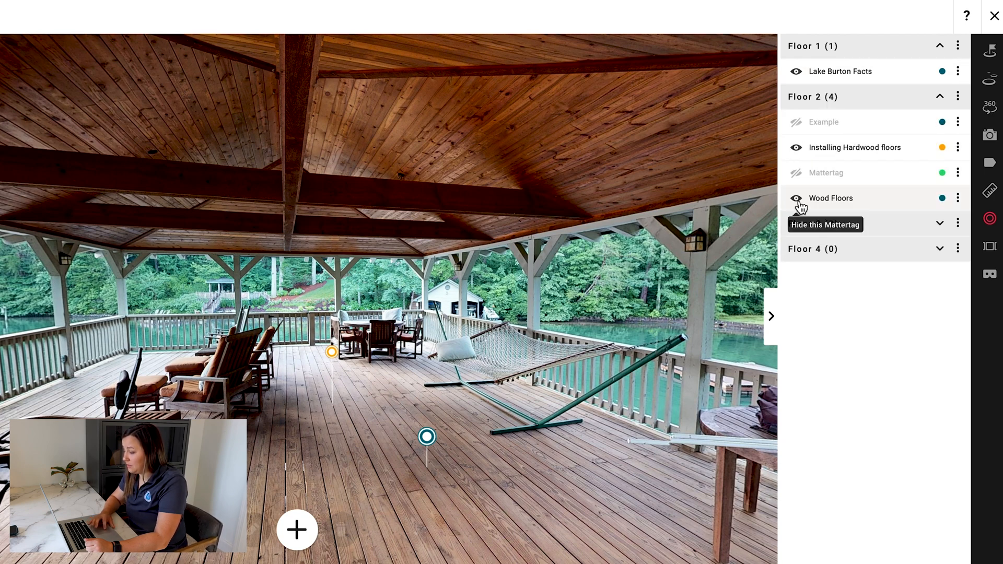
left_click(796, 199)
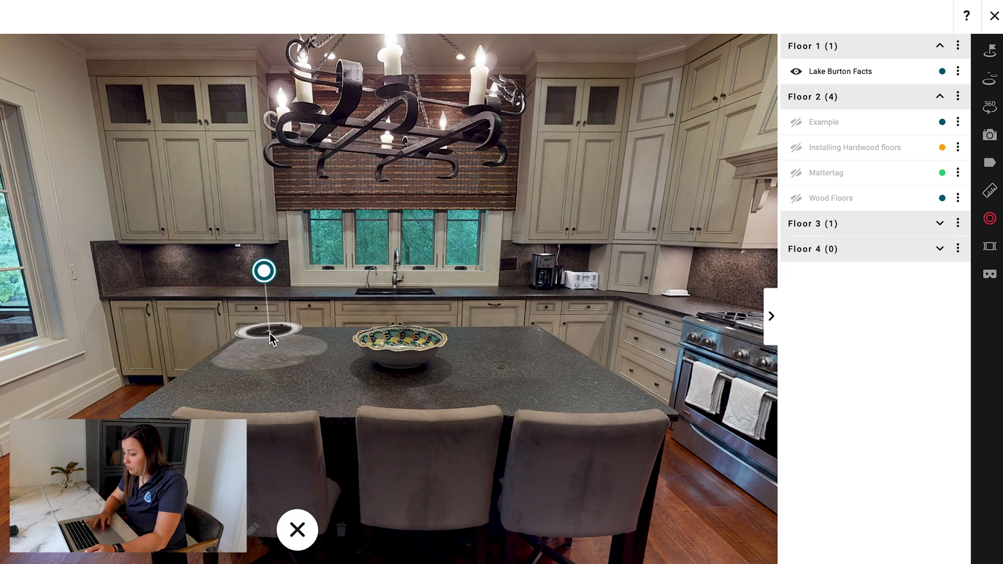
- Drop a new Mattertag on the kitchen island countertop
left_click(263, 270)
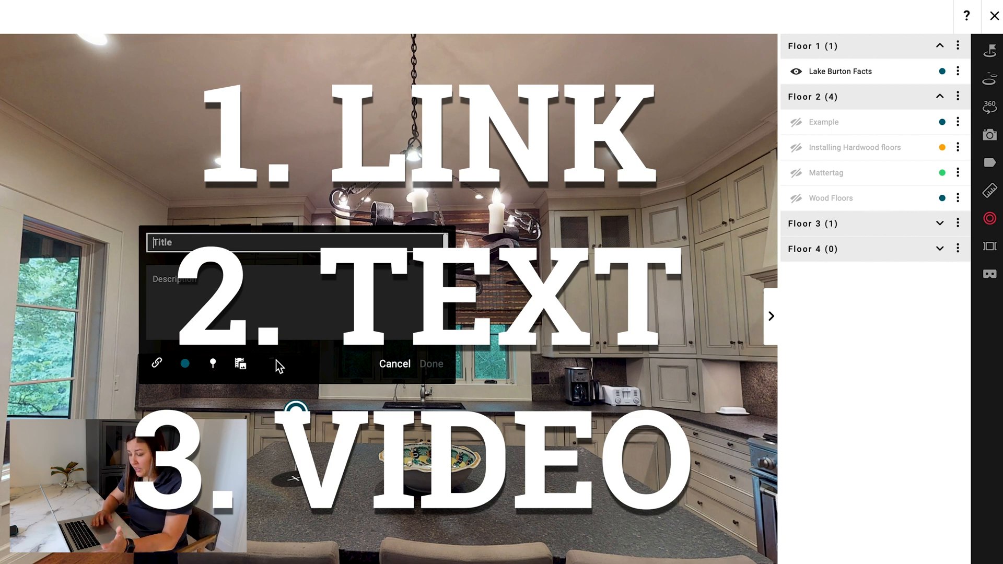
- Title the tag Countertops and link its description to the granitemarblewa.com absolute-cream-brazil stone page
type("Countert")
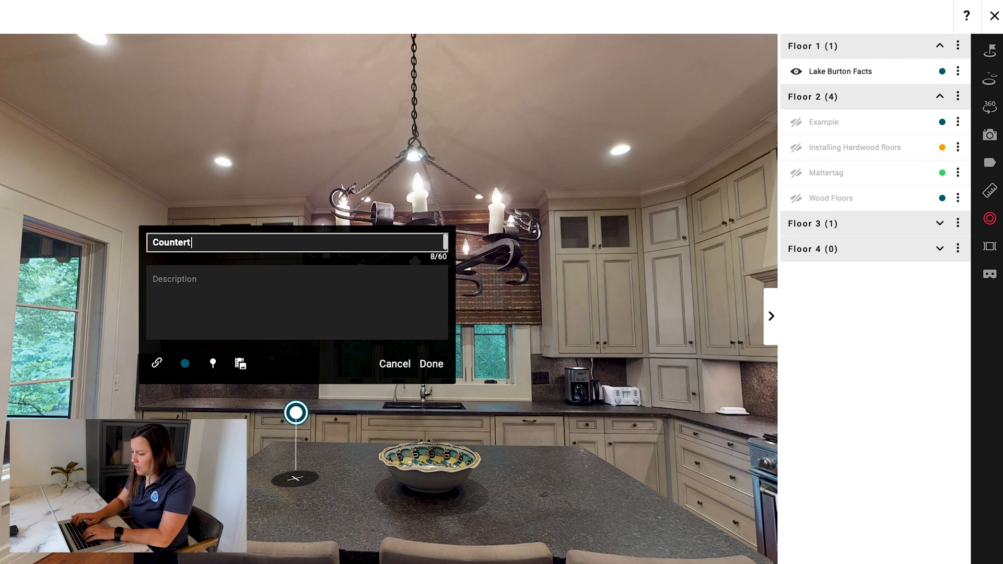
type("ops")
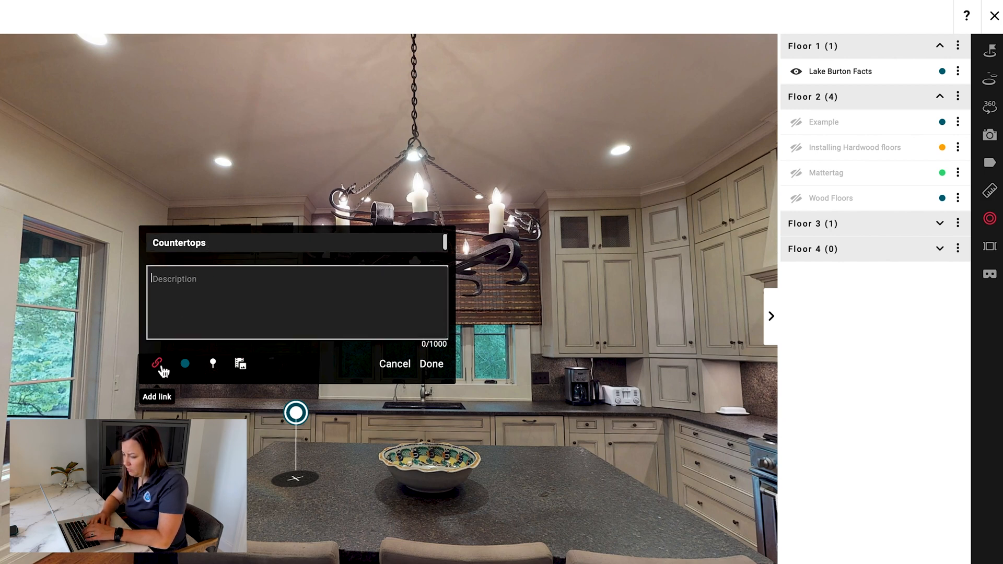
left_click(155, 363)
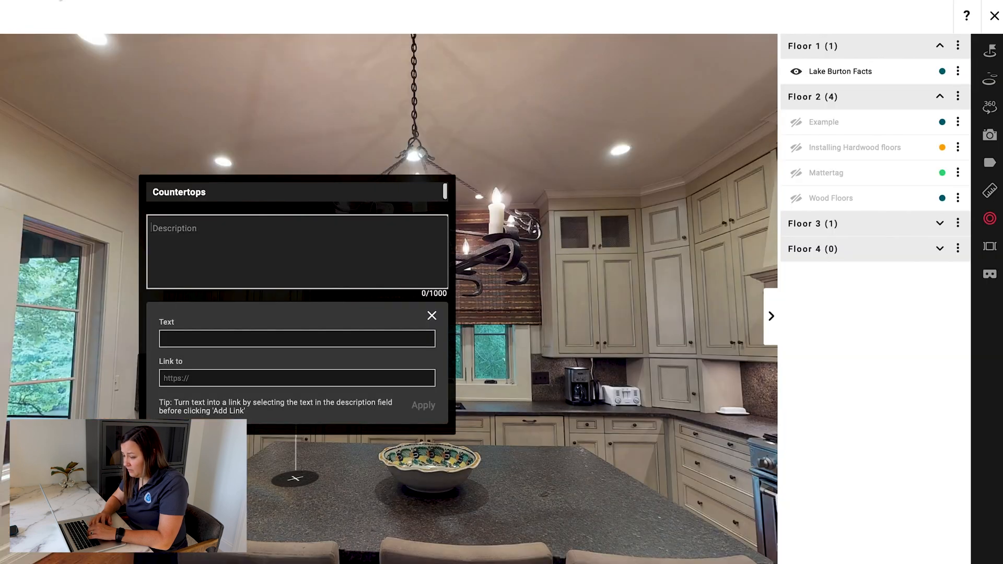
type("https://www.granitemarblewa.com/stone/absolute-cream-brazil/")
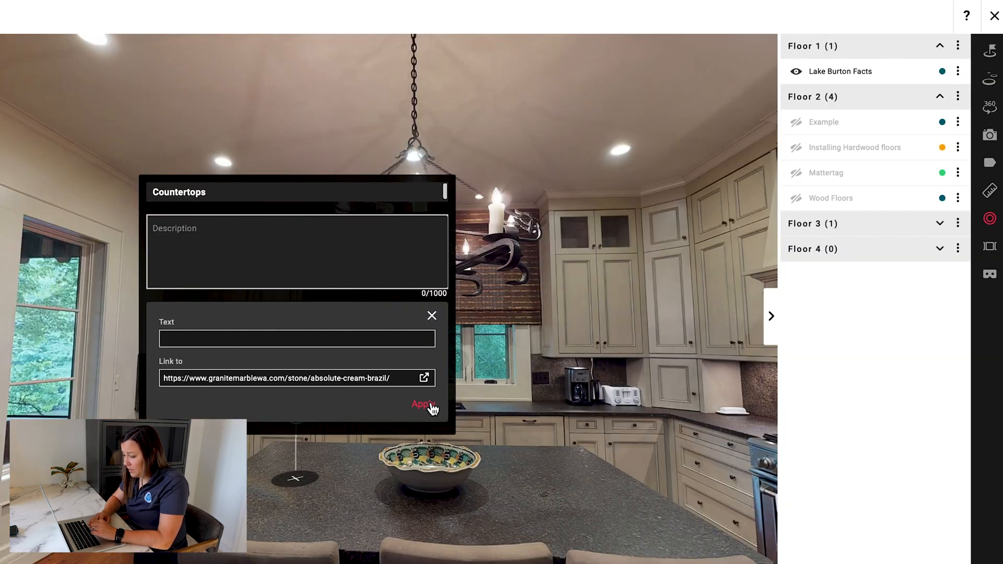
left_click(423, 403)
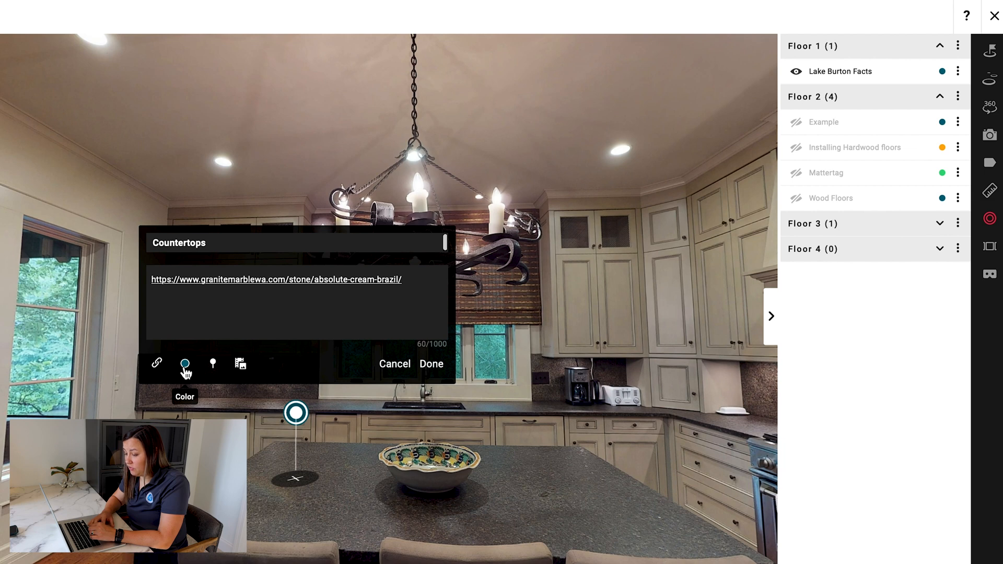
- Try a tag colour, set a short stem height, and save the Countertops tag
left_click(185, 364)
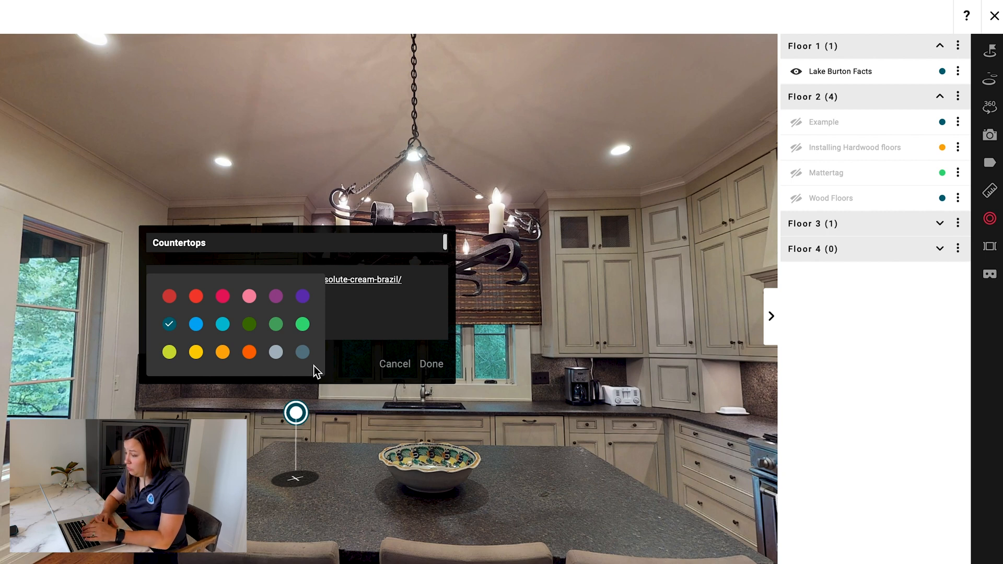
mouse_move(169, 335)
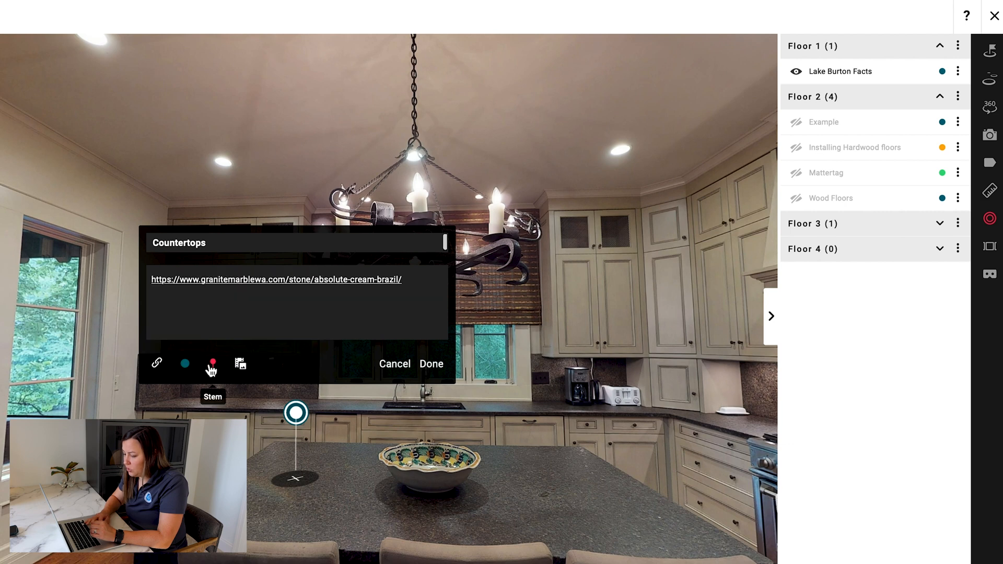
left_click(212, 363)
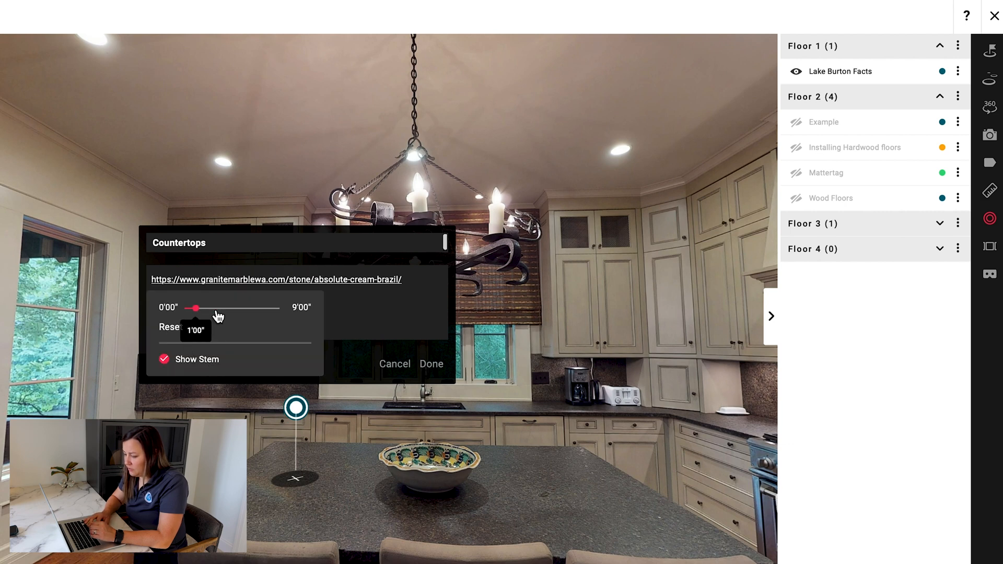
left_click_drag(195, 307, 249, 307)
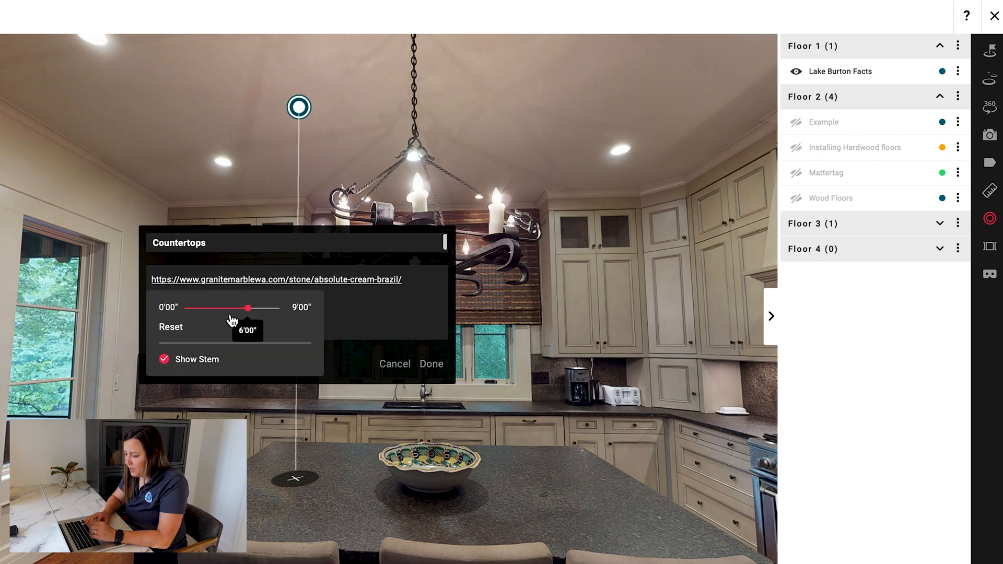
left_click_drag(248, 308, 186, 307)
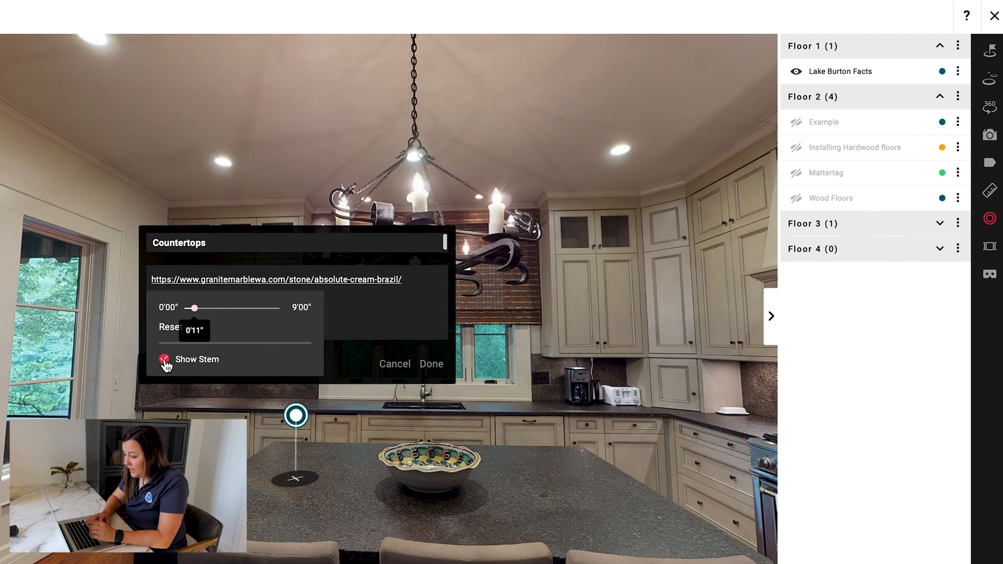
left_click(164, 359)
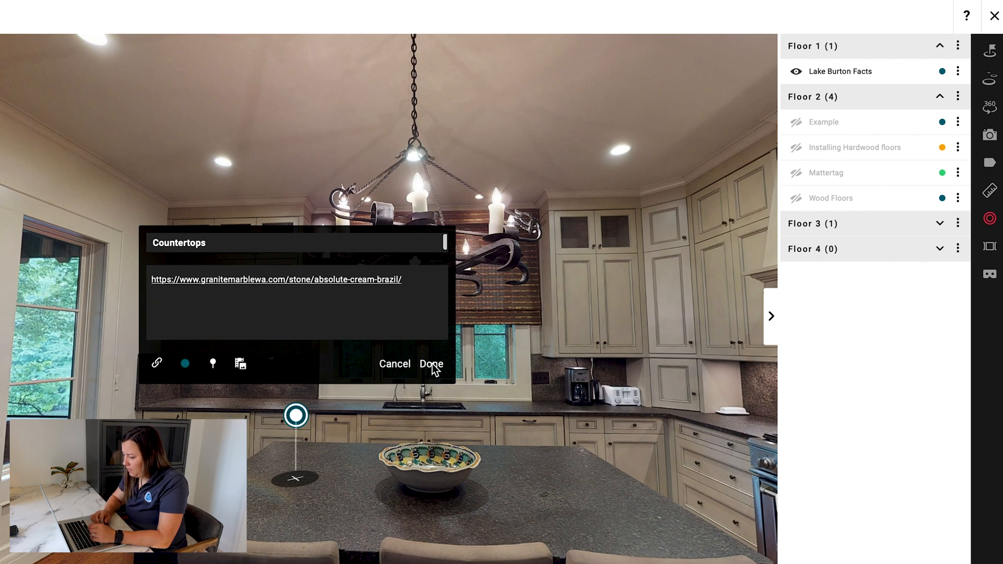
left_click(432, 364)
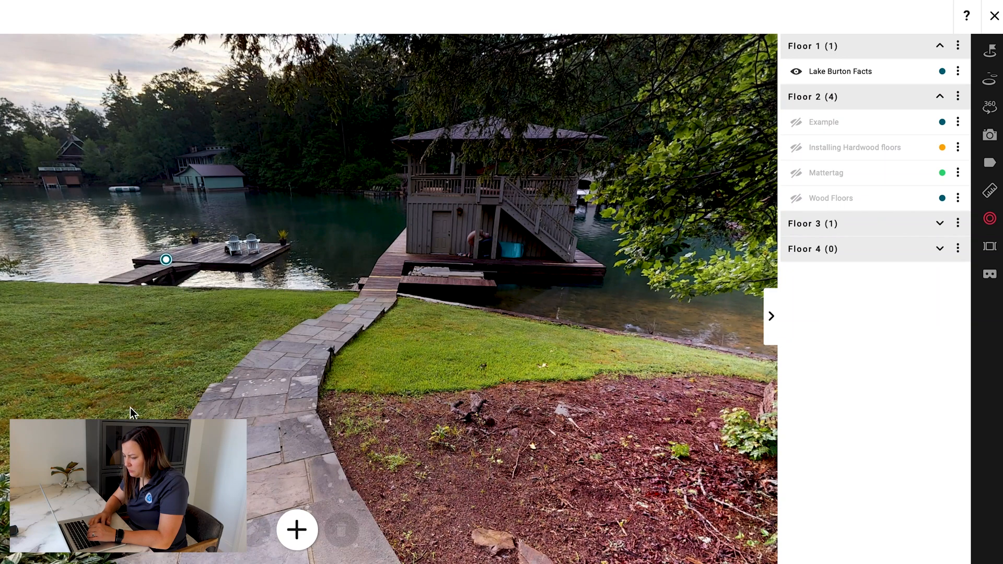
- Pin a new Mattertag on the dock by the boathouse and start its title
left_click(296, 529)
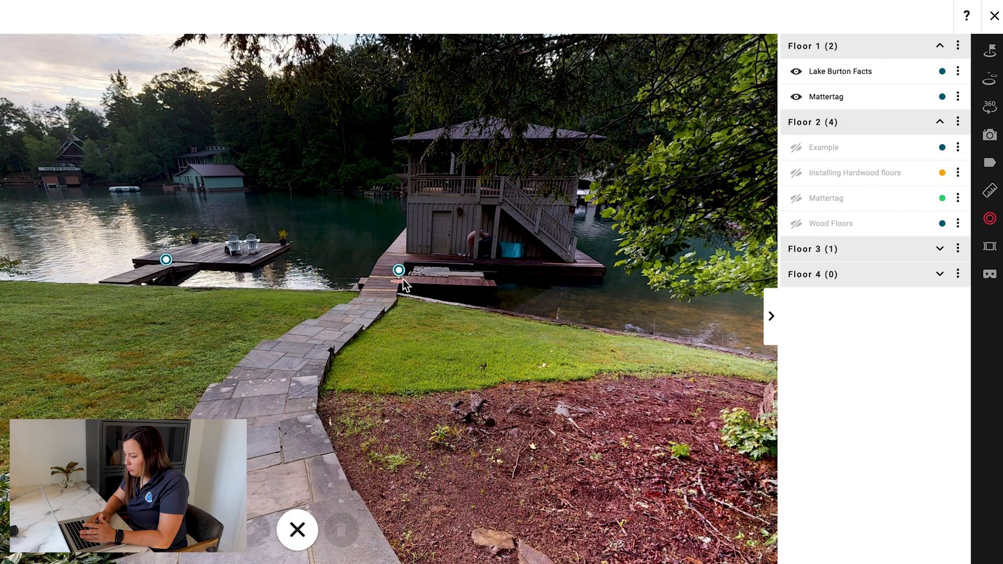
left_click(397, 270)
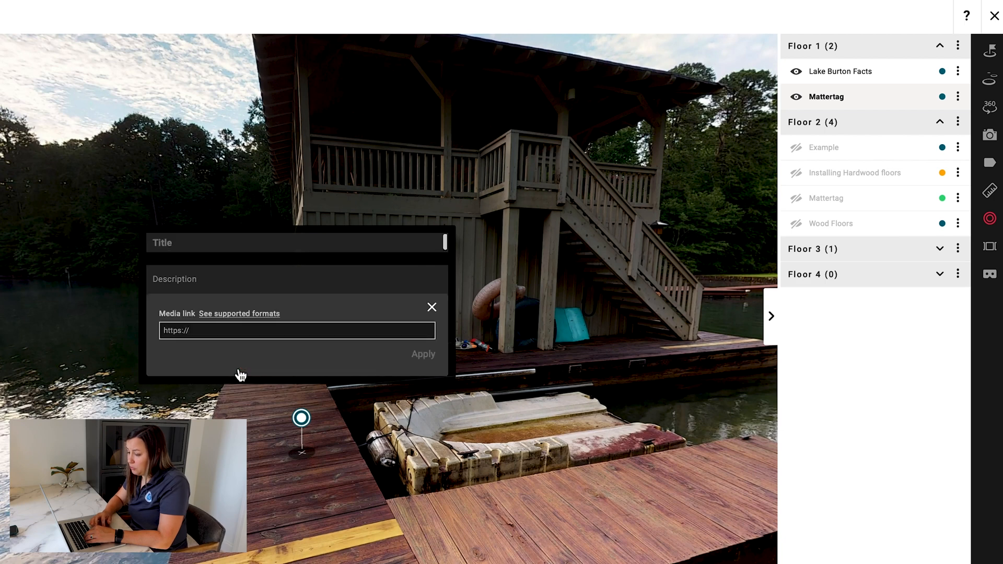
left_click(294, 242)
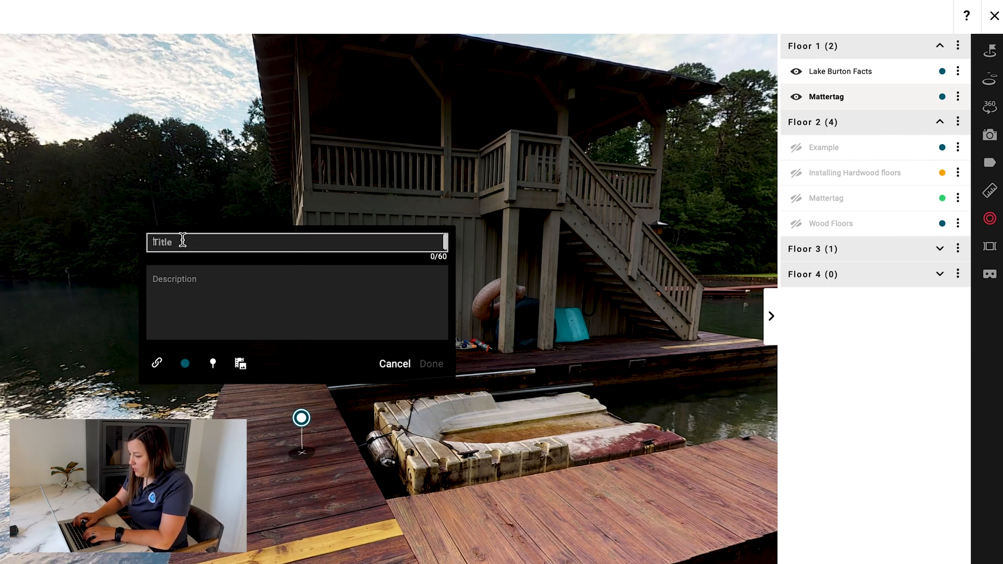
- Name the dock tag Cool on the Water, attach the YouTube boating video, and save it
type("Cool on the Water")
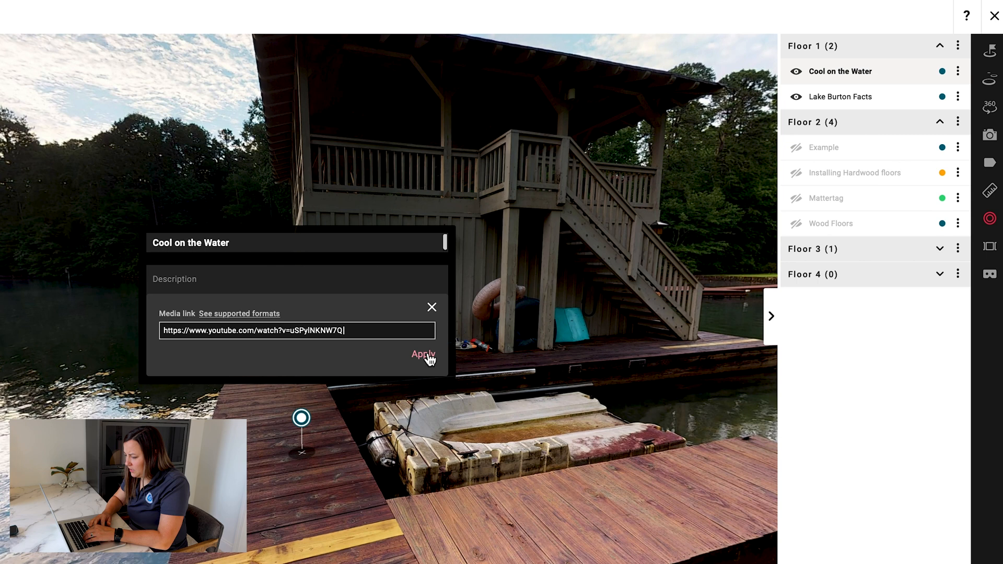
left_click(421, 354)
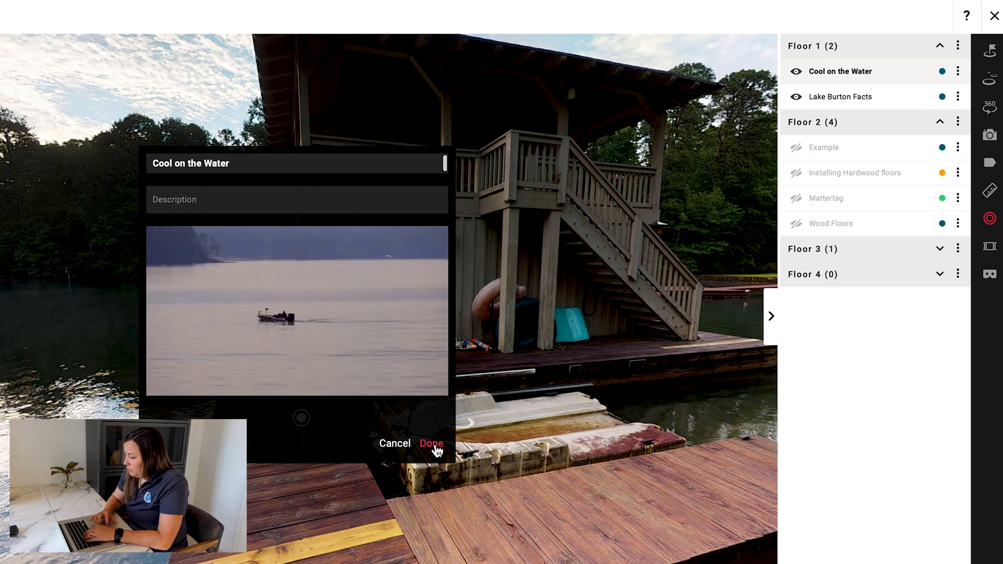
left_click(431, 443)
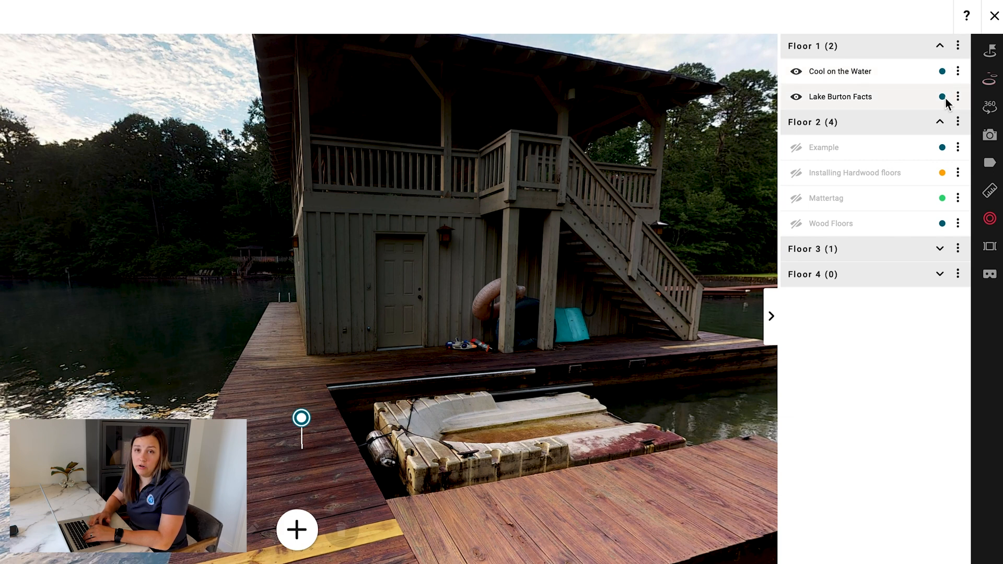
mouse_move(850, 95)
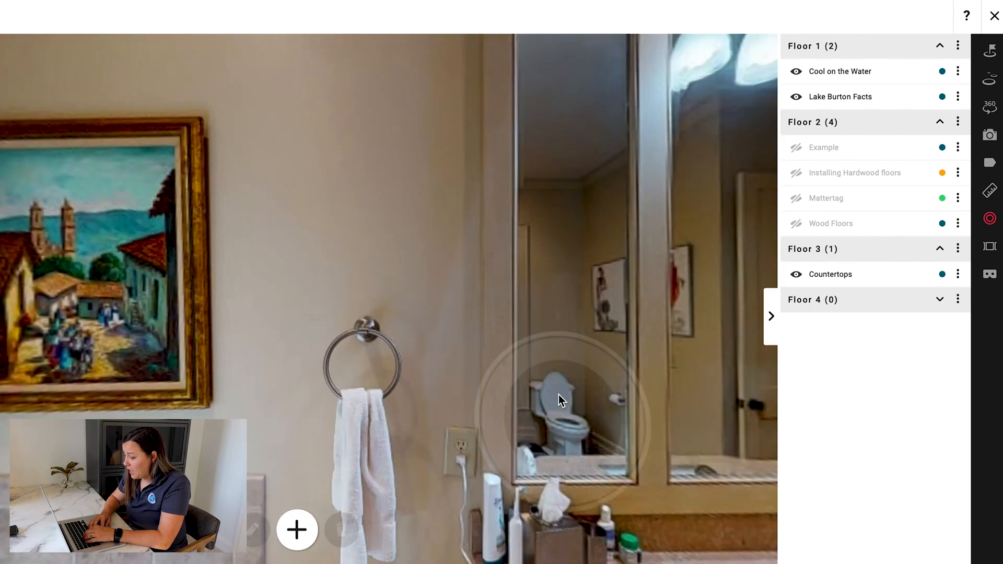
left_click_drag(560, 400, 608, 221)
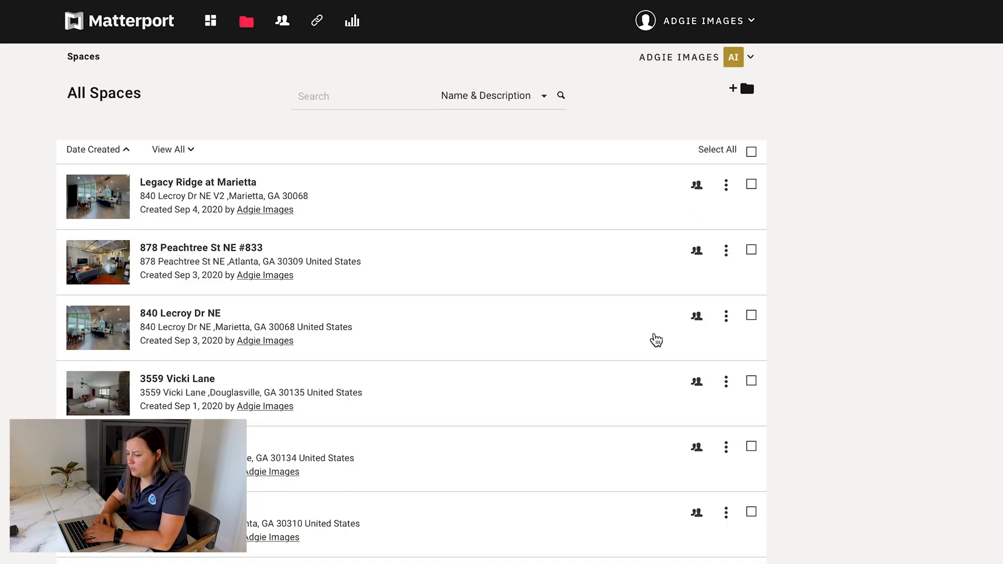
scroll("down", 3)
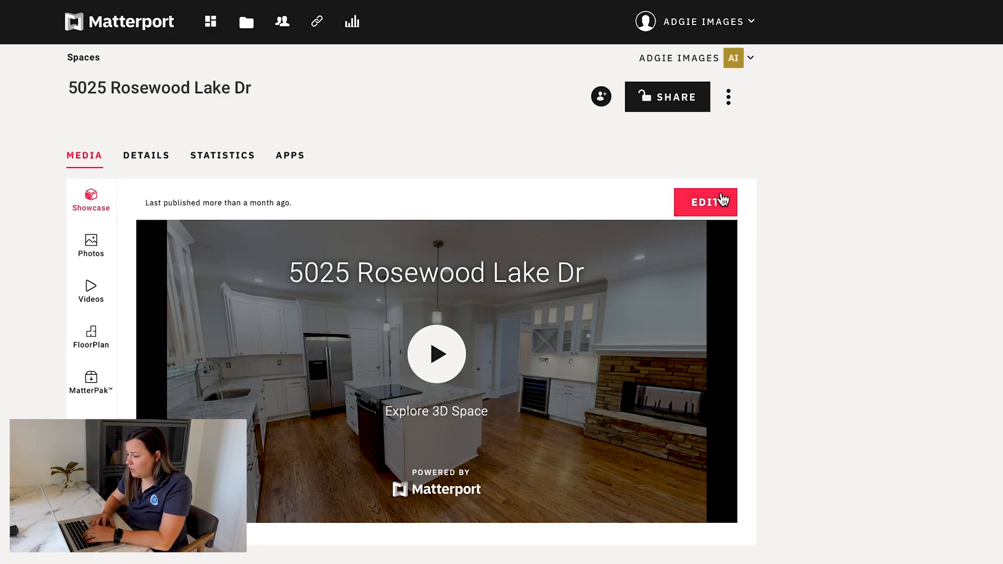
- Open the Rosewood Lake Dr space for editing and walk through it toward the master bathroom
left_click(705, 202)
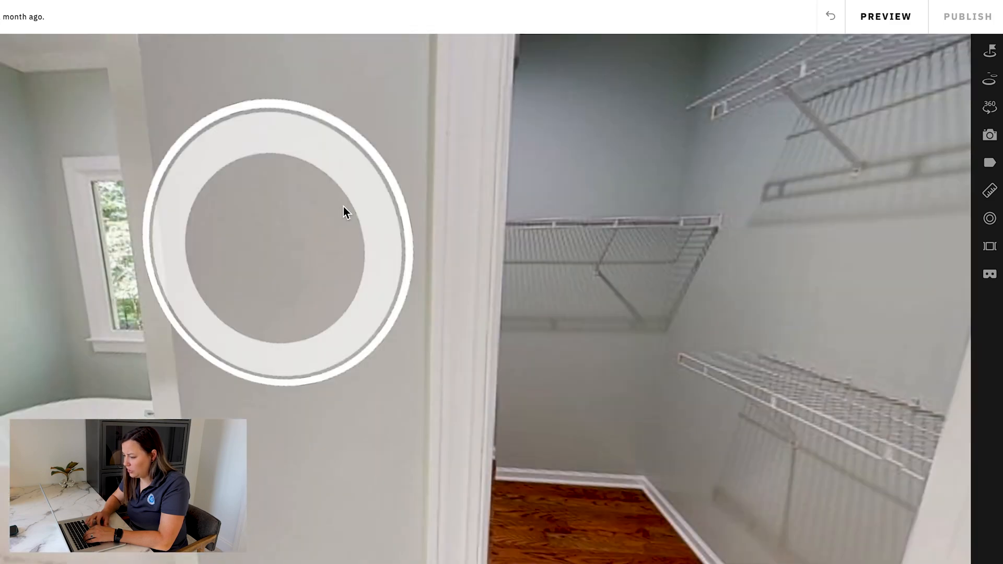
left_click(278, 250)
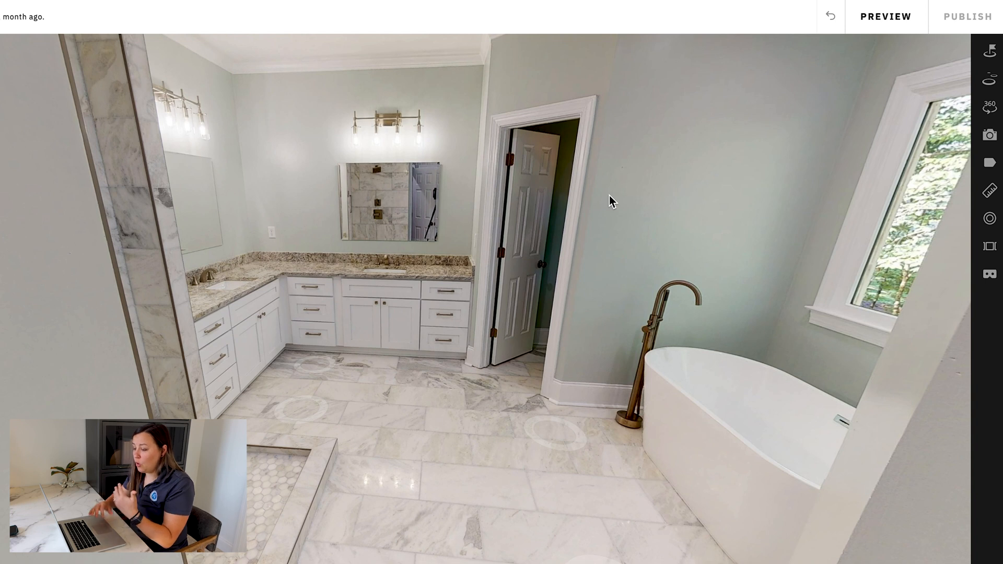
left_click(397, 151)
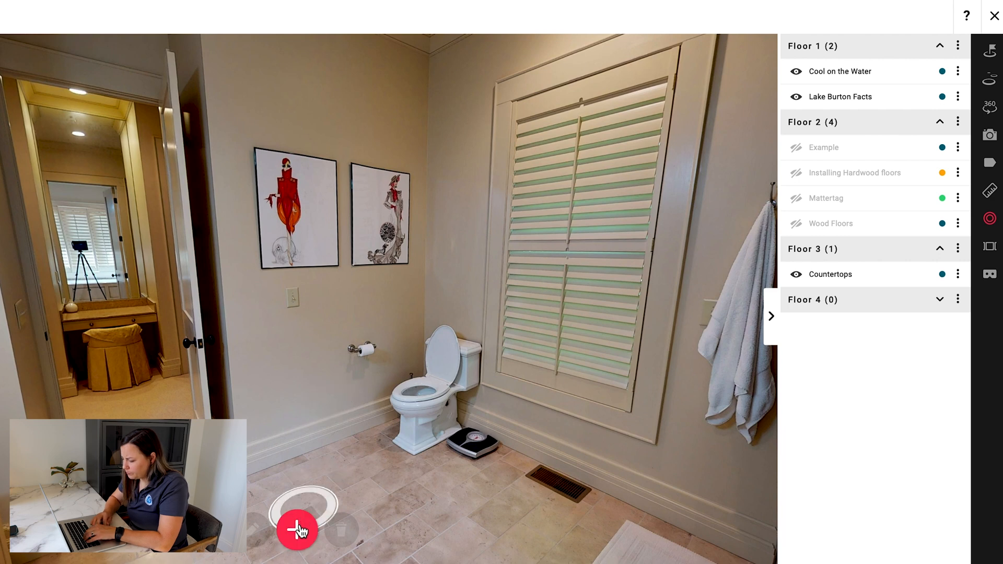
- Pin a tag by the toilet titled 'Second Bathroom Example' linking to the my.matterport.com tour URL
left_click(296, 528)
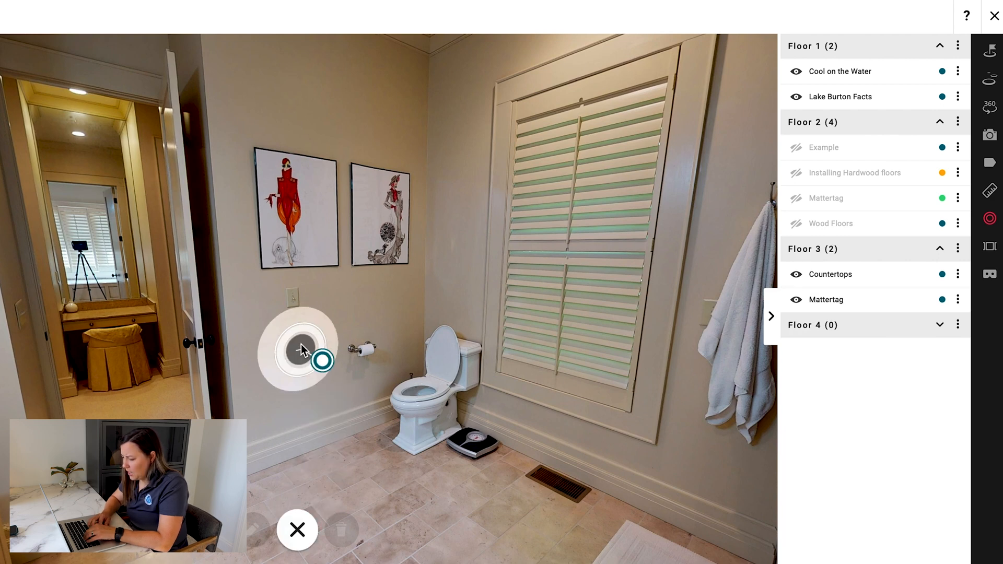
left_click(296, 349)
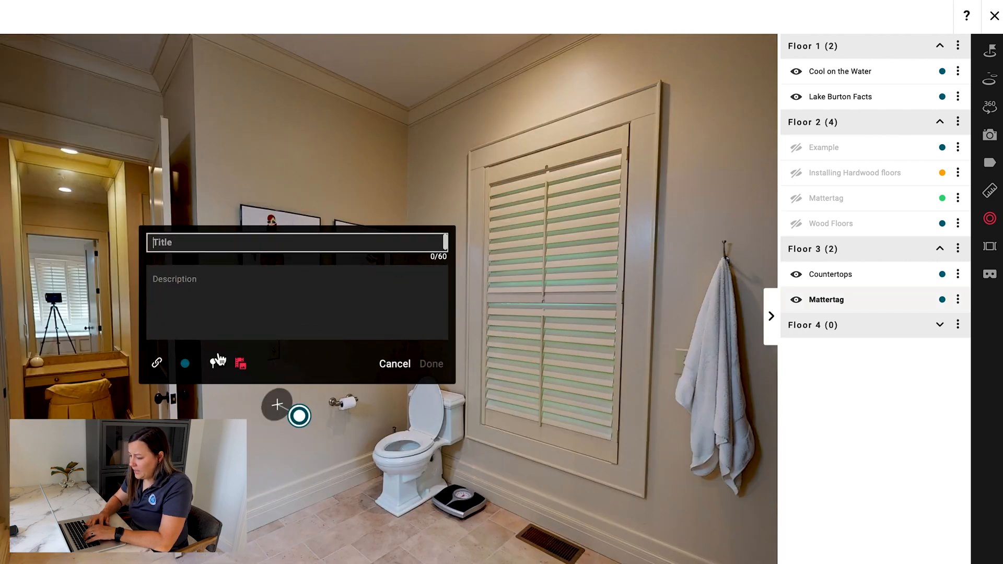
left_click(157, 364)
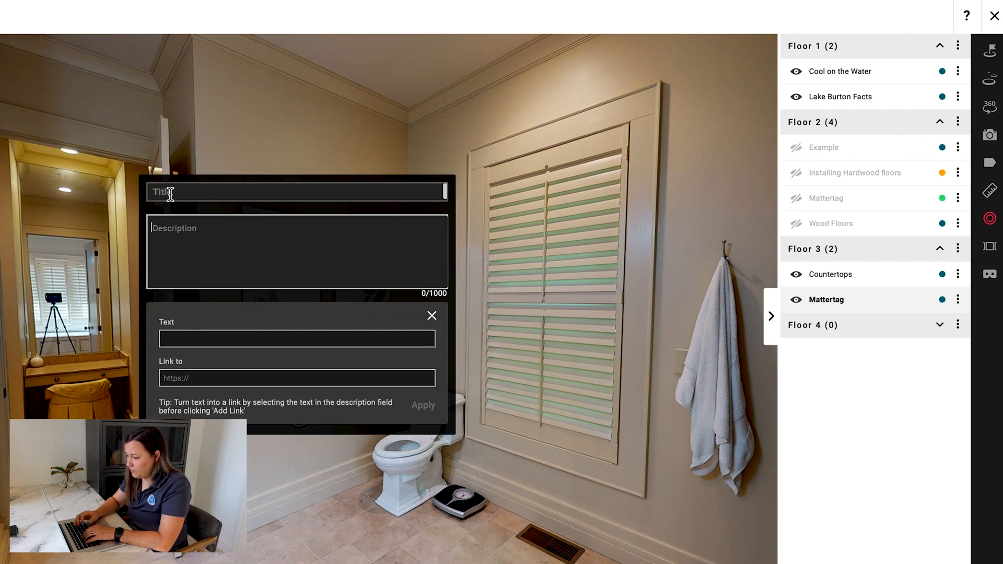
type("Second Bathroom Example")
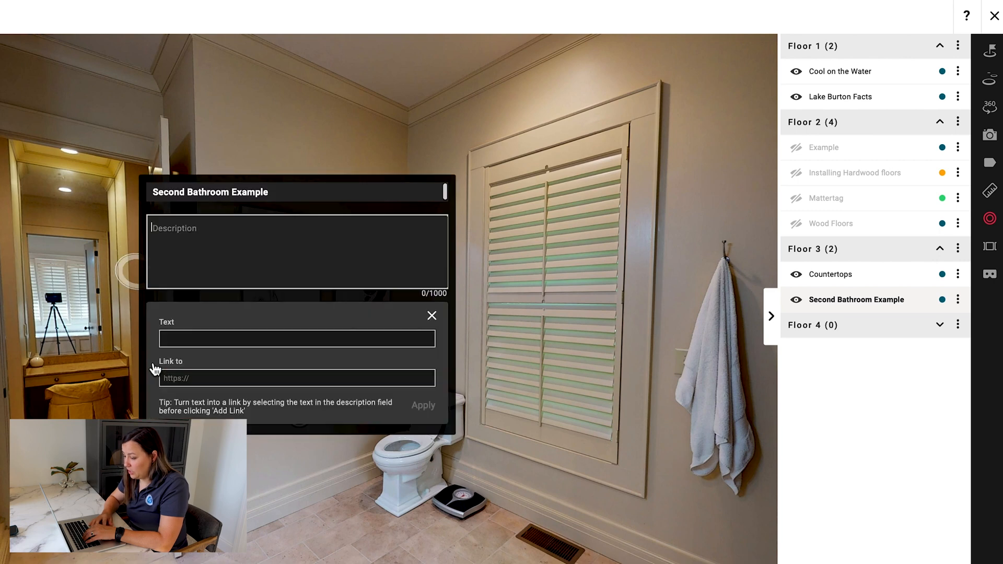
type("https://my.matterport.com/show/?m=kHYrcbpnYwi&sr=-1.93,1.23&ss=147")
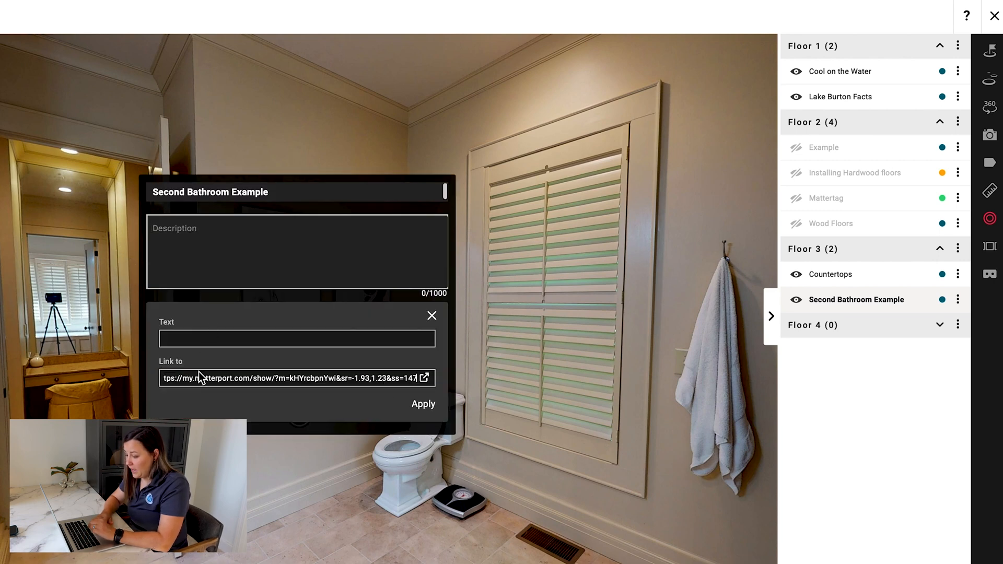